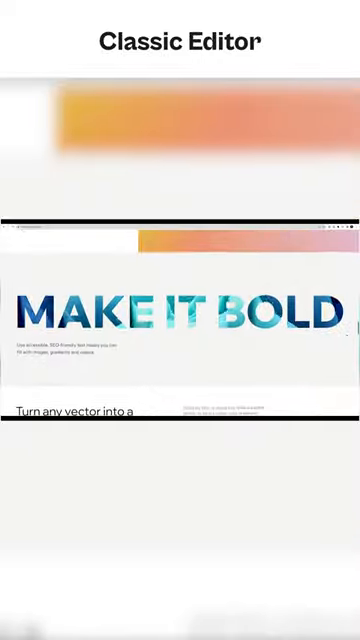
{"action": "scroll", "scroll_direction": "down", "scroll_amount": 3}
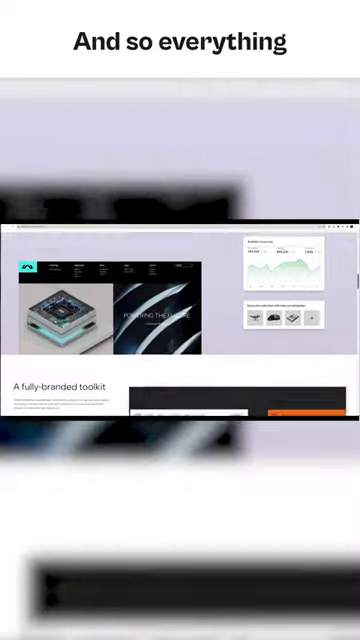
{"action": "scroll", "scroll_direction": "down", "scroll_amount": 3}
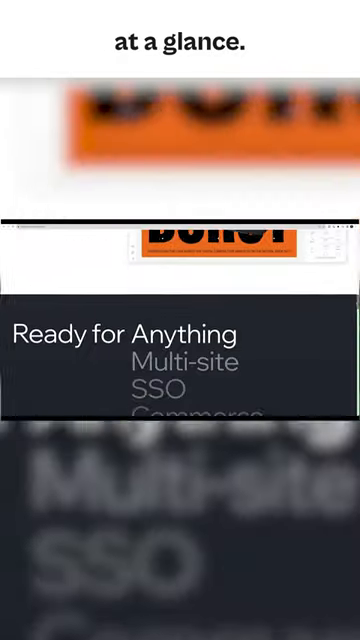